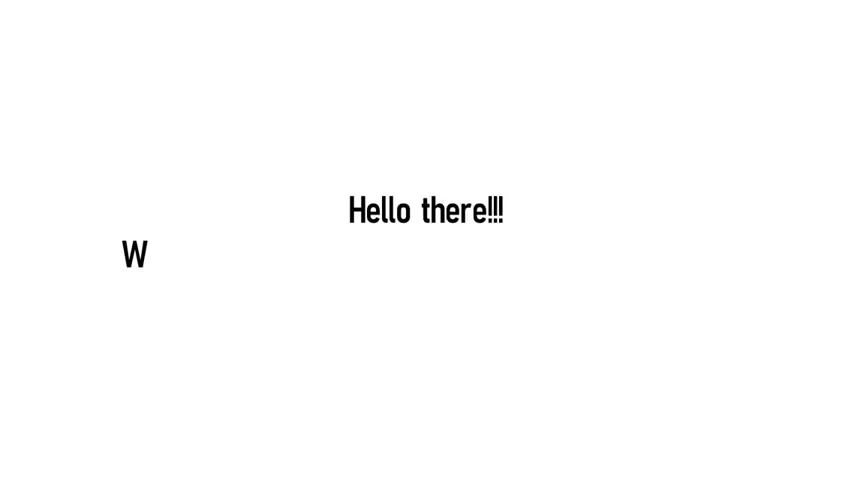
pyautogui.write('elcome to Mathematrix Exhibition')
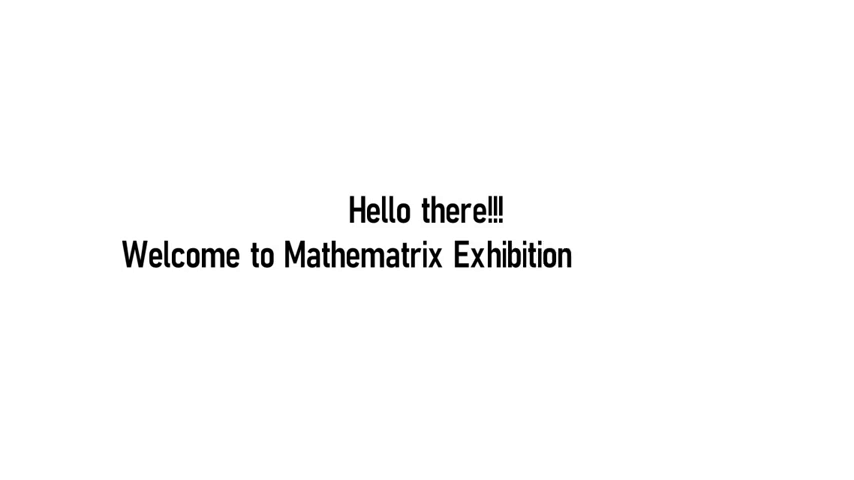
pyautogui.write('Series 2021!')
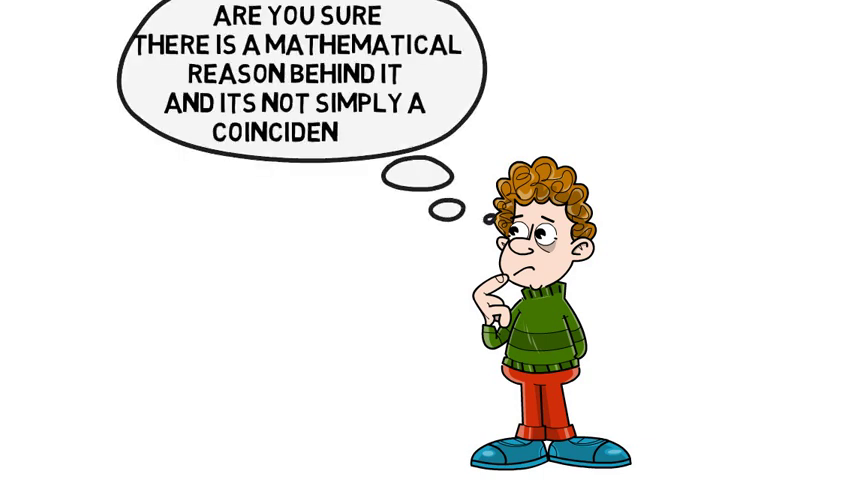
pyautogui.write('CE?')
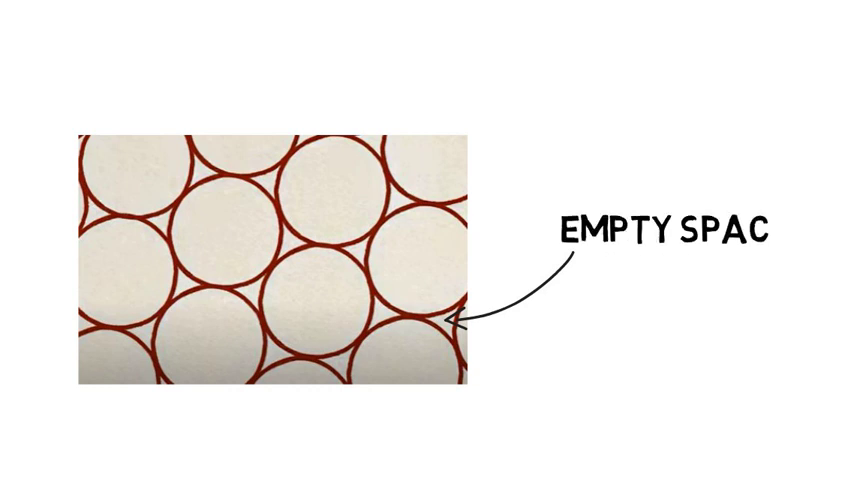
pyautogui.write('E')
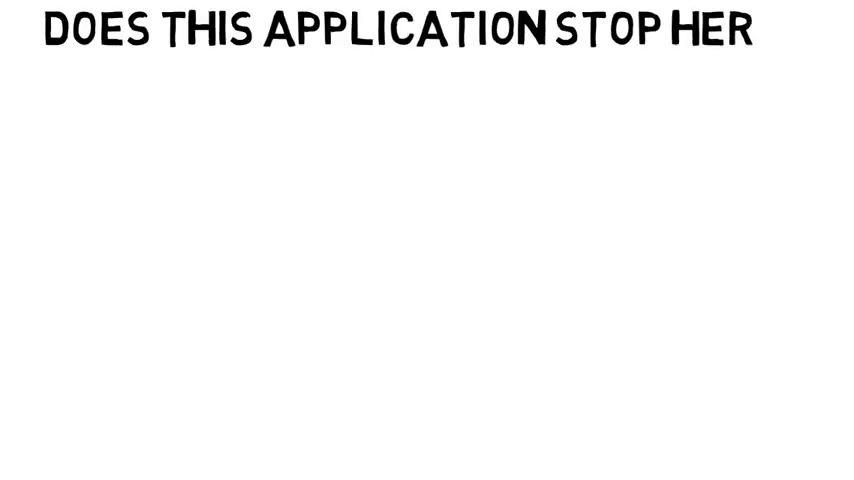
pyautogui.write('E?')
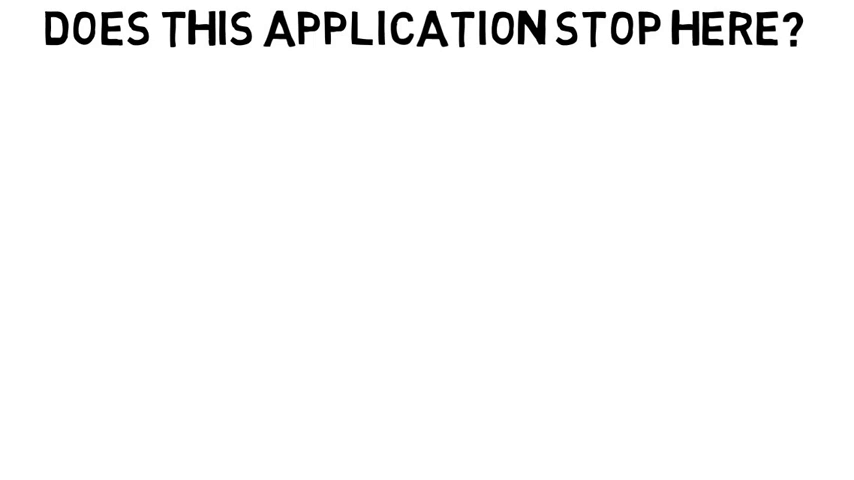